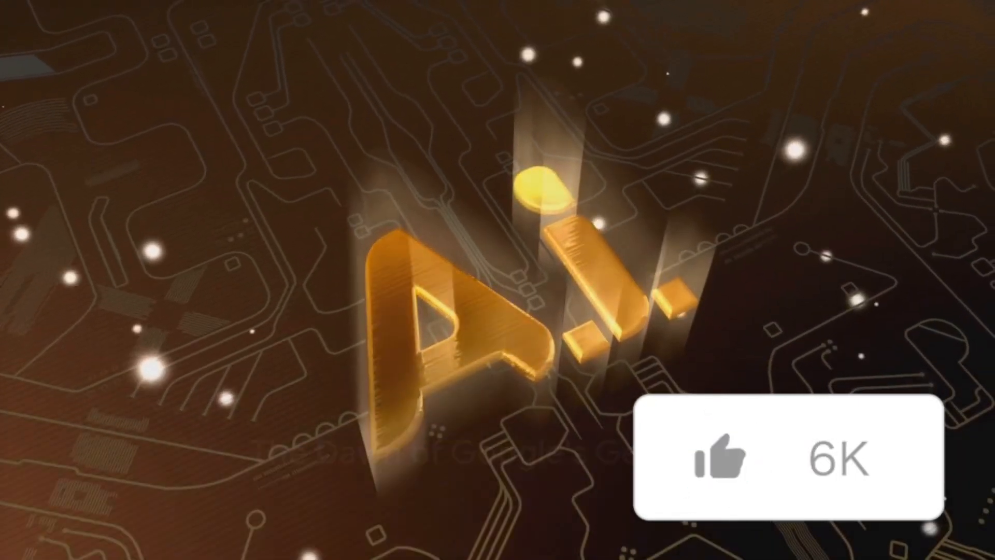
pyautogui.click(724, 457)
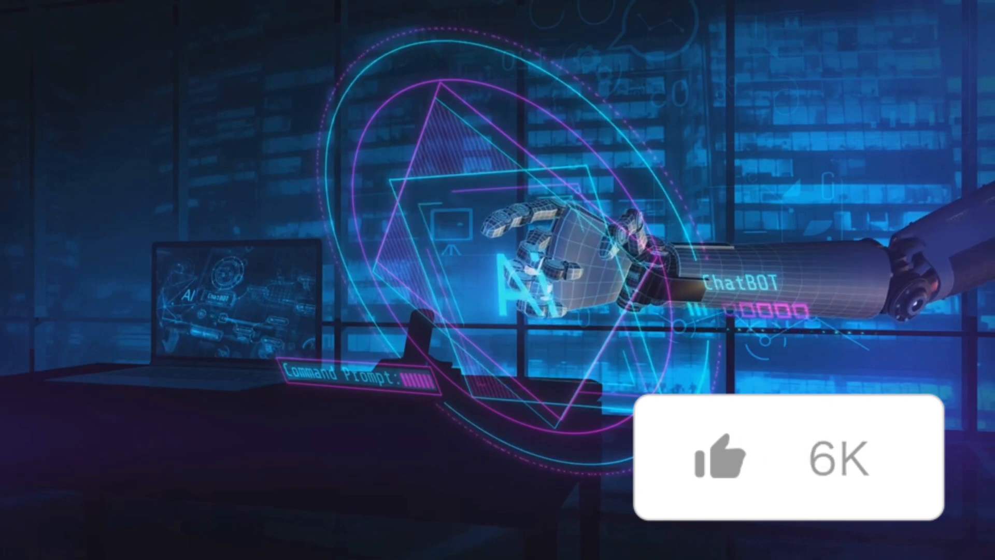
pyautogui.click(711, 462)
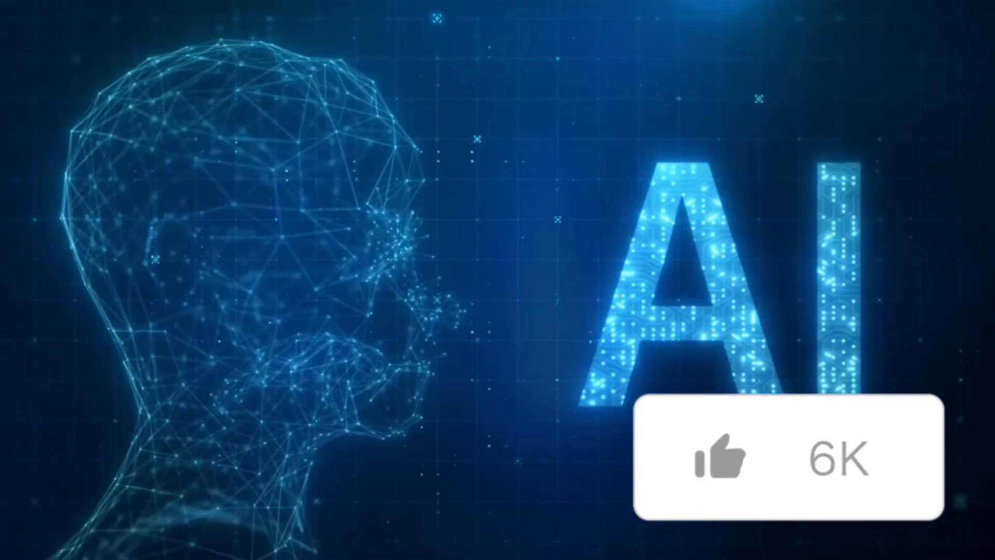
pyautogui.click(717, 463)
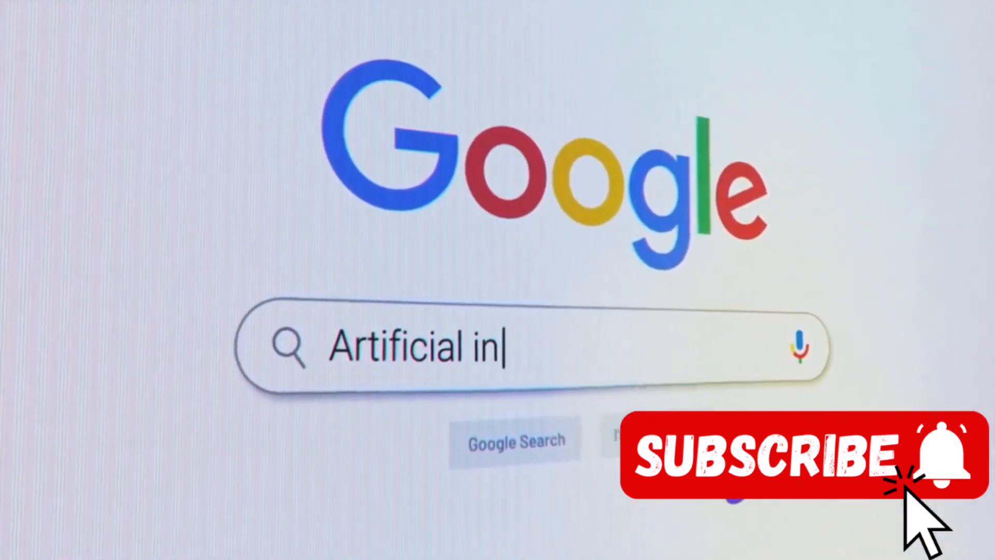
pyautogui.write('telligence')
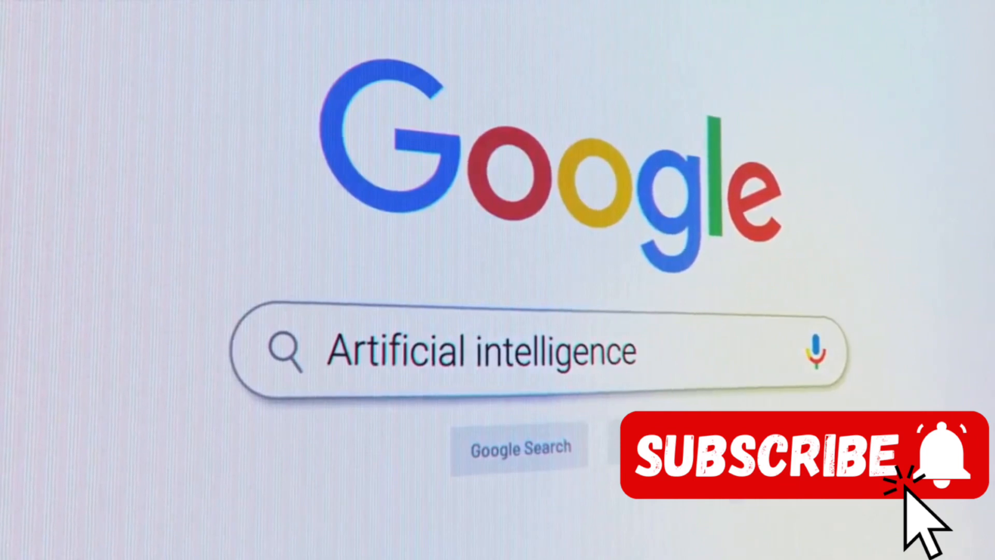